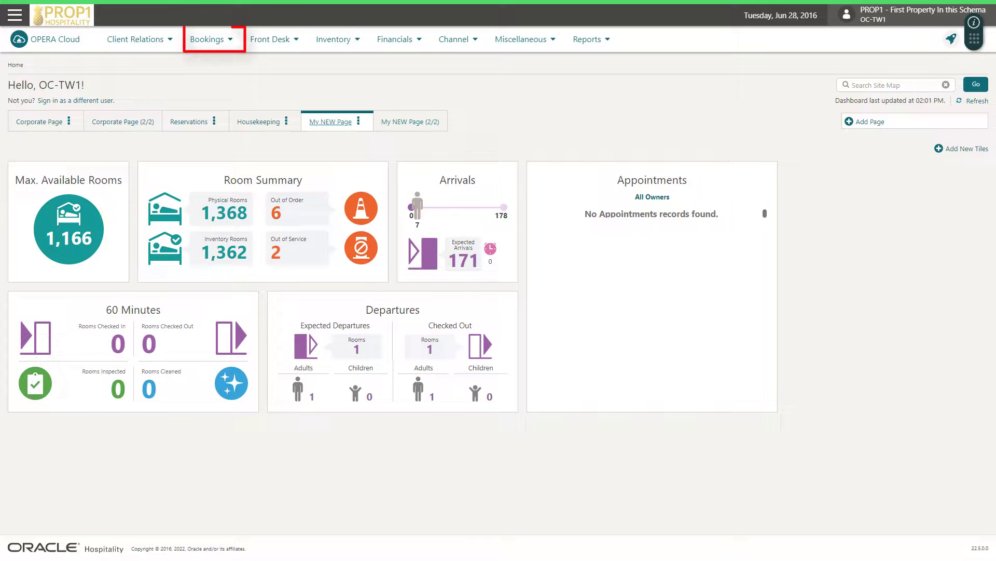
# Start a new Quick Book reservation for PROP1 arriving 06.28.2016 for one night
pyautogui.click(209, 39)
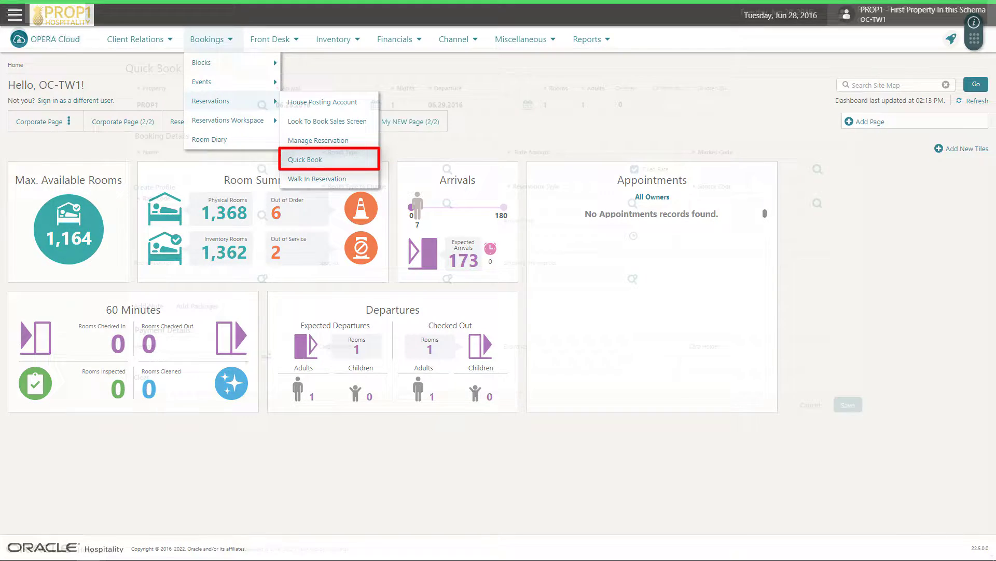
pyautogui.click(306, 160)
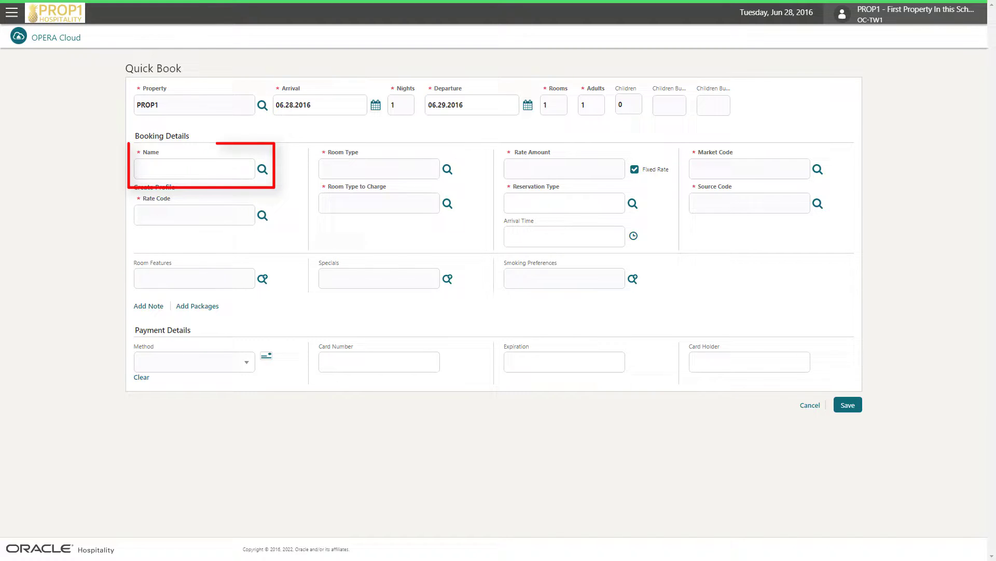
# Search guest profiles for the surname 'Last'
pyautogui.write('Last')
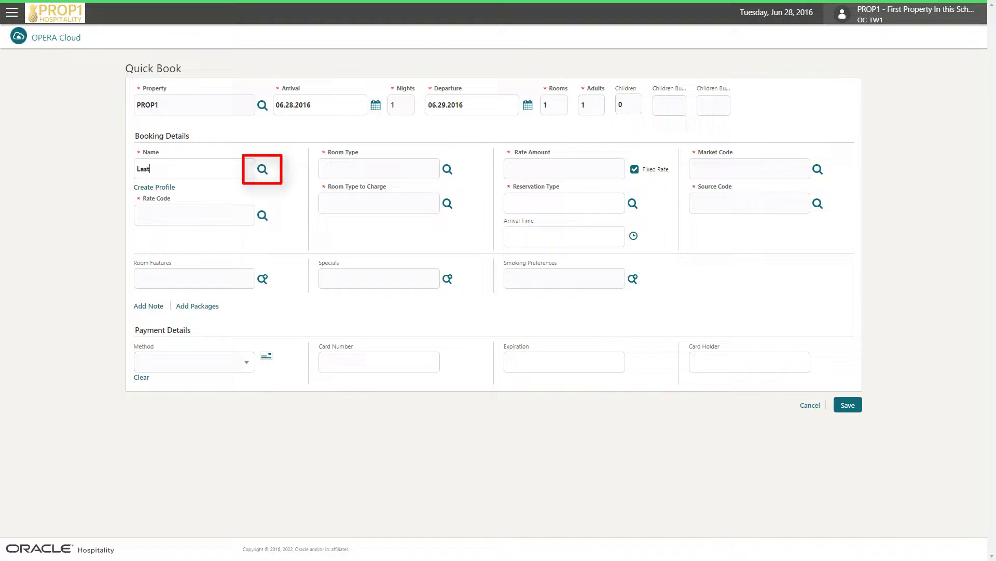
pyautogui.click(263, 169)
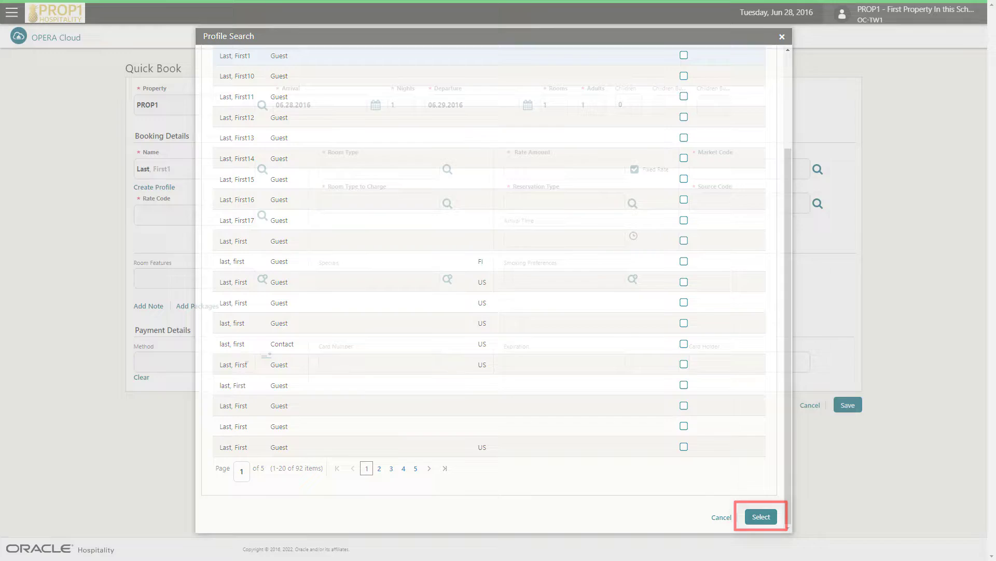
# Attach the profile Last, First1 and show available rates by room type for 03.04.2021
pyautogui.click(761, 516)
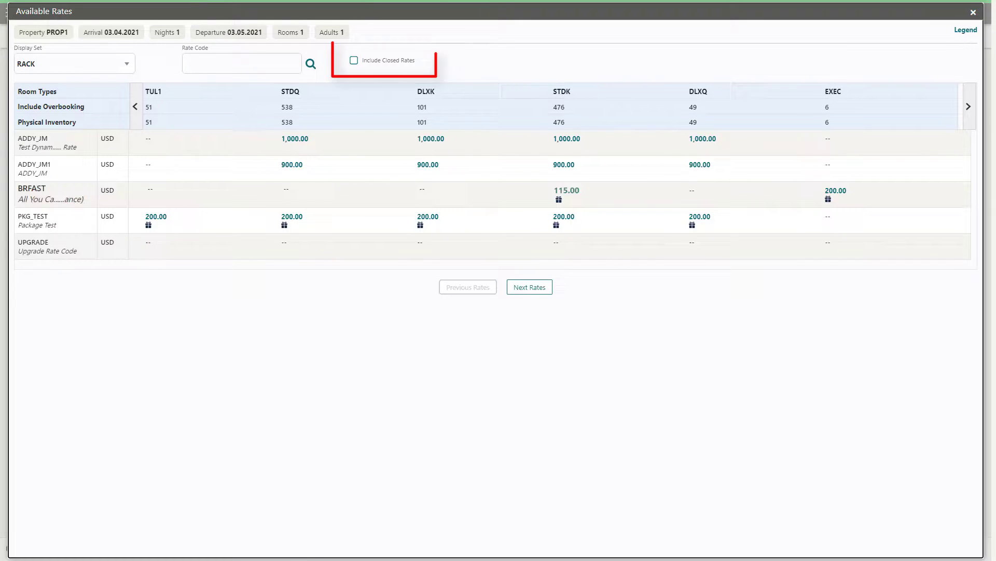
# Include closed rates and view the PKG_TEST STDK summary at USD 200.00
pyautogui.click(353, 60)
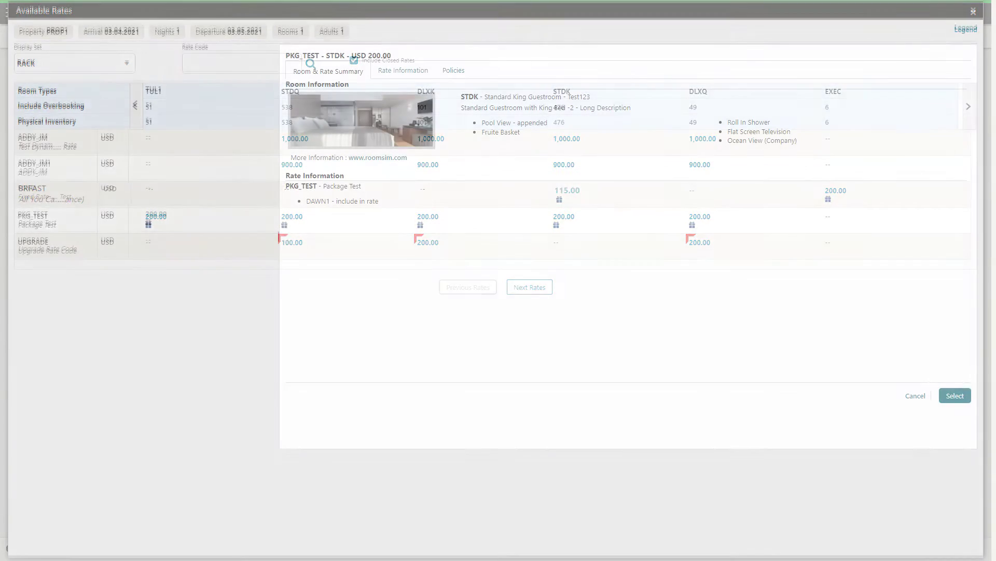
# Review rate info and policies, then book PKG_TEST on STDK with type SJADDR and market IND
pyautogui.click(402, 71)
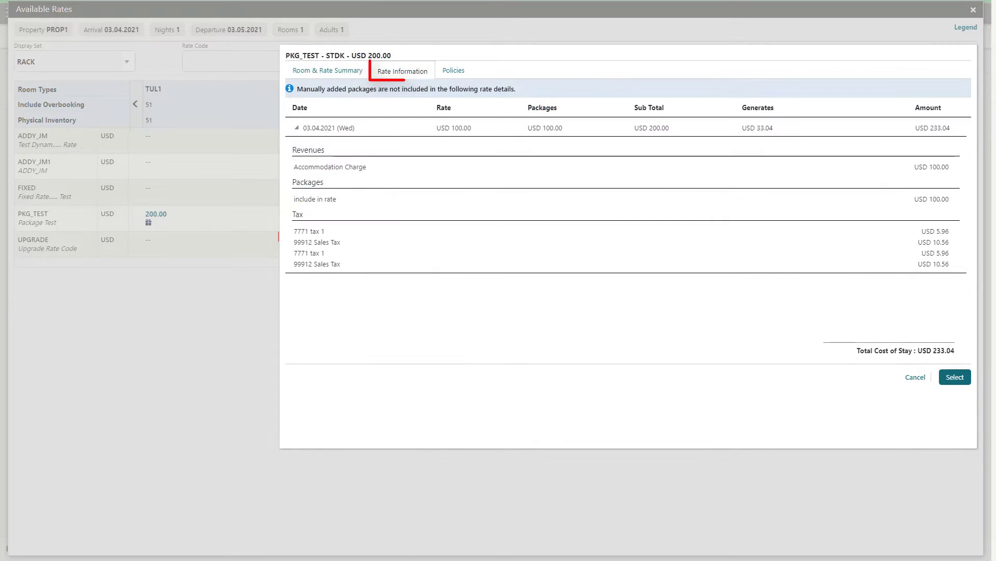
pyautogui.click(452, 70)
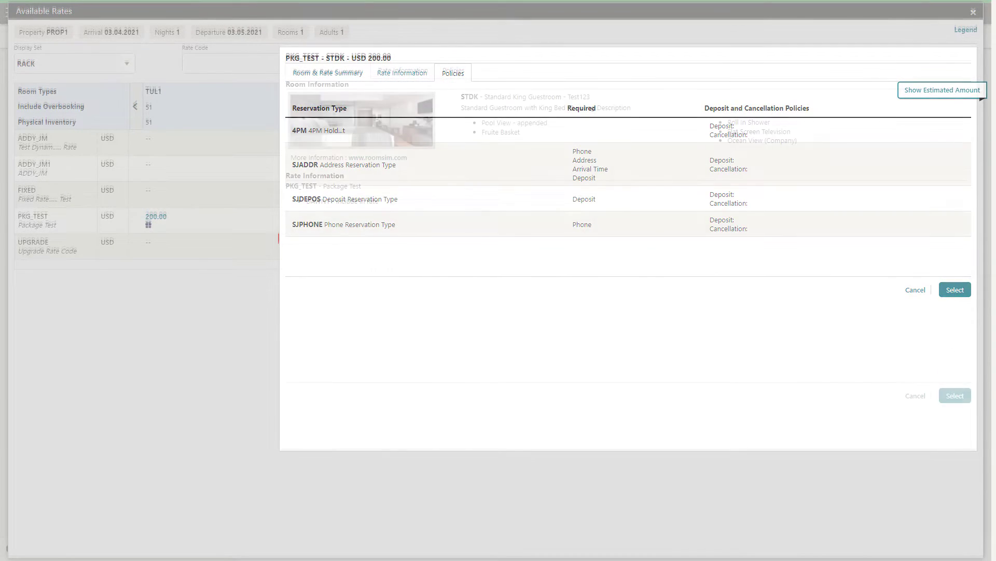
pyautogui.click(328, 72)
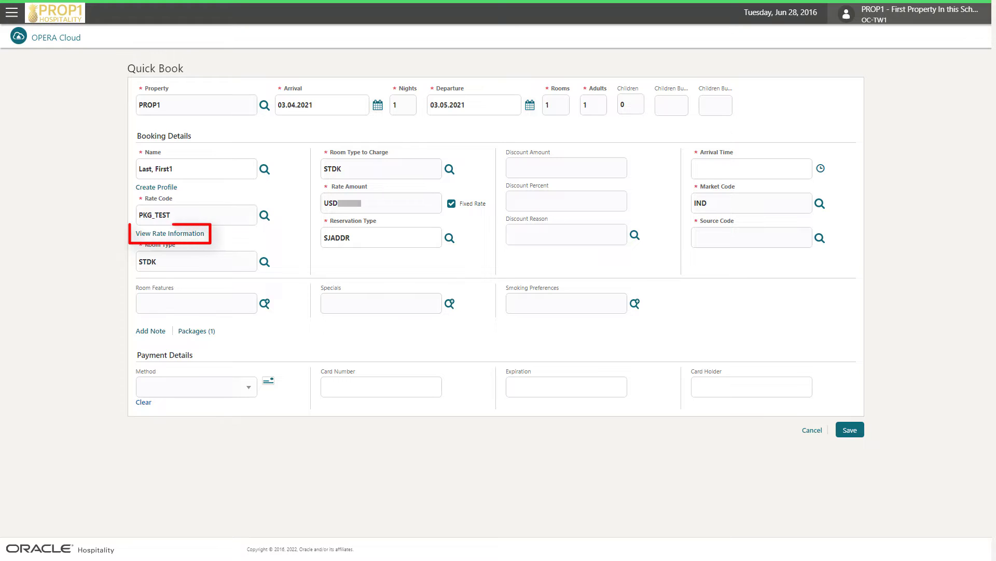
pyautogui.click(169, 232)
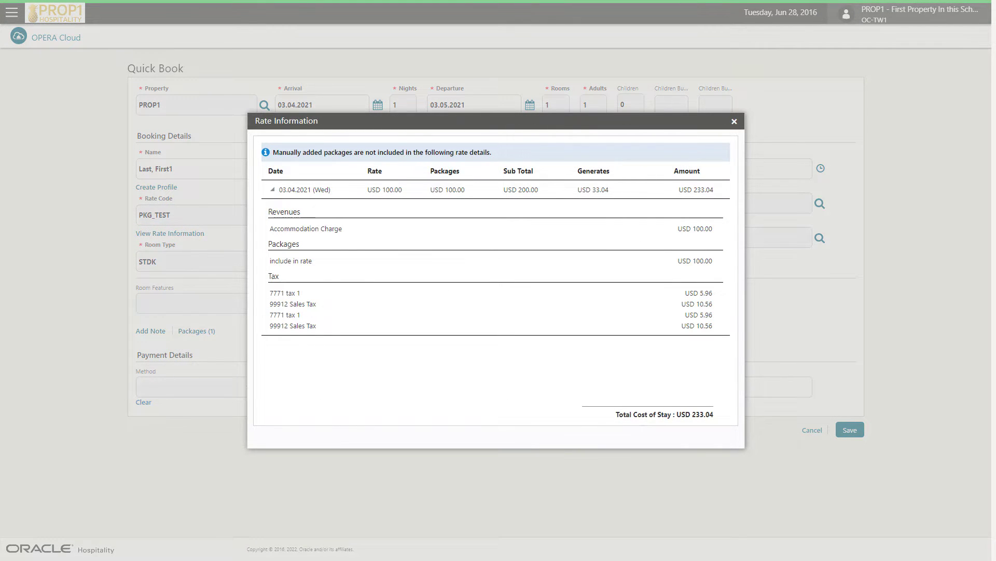
pyautogui.click(734, 121)
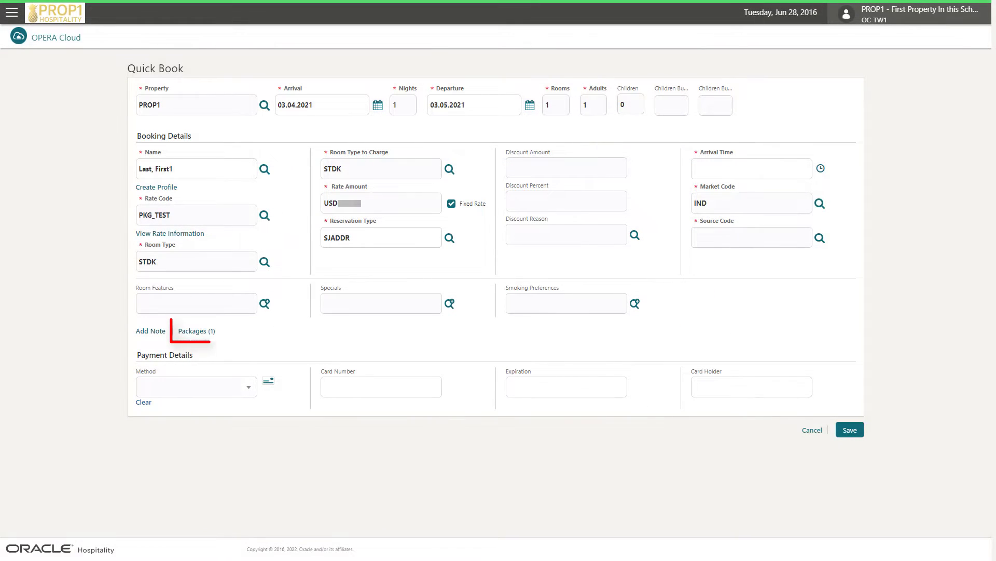
# Add the DAWN1 'include in rate' package to the PKG_TEST booking
pyautogui.click(195, 330)
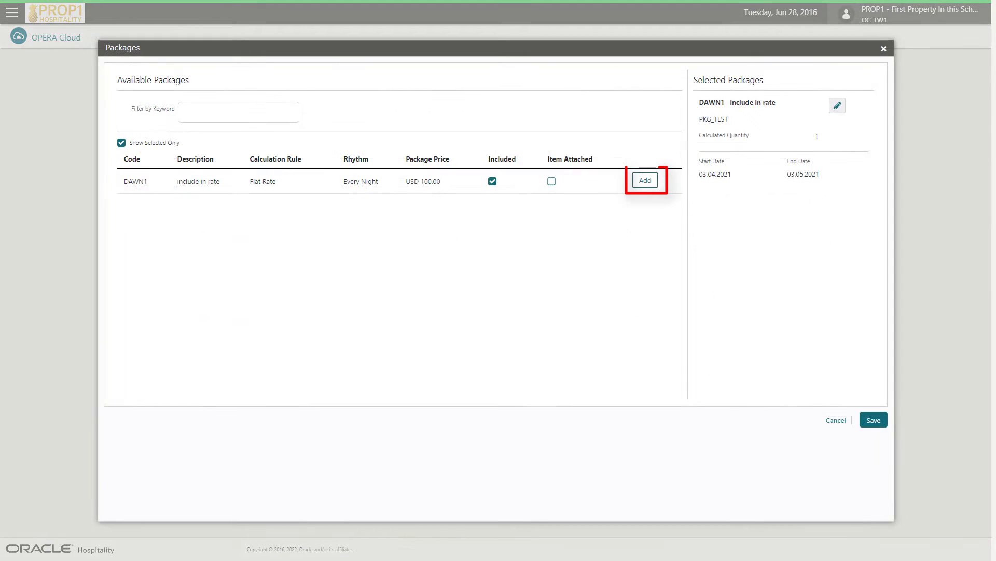
pyautogui.click(645, 179)
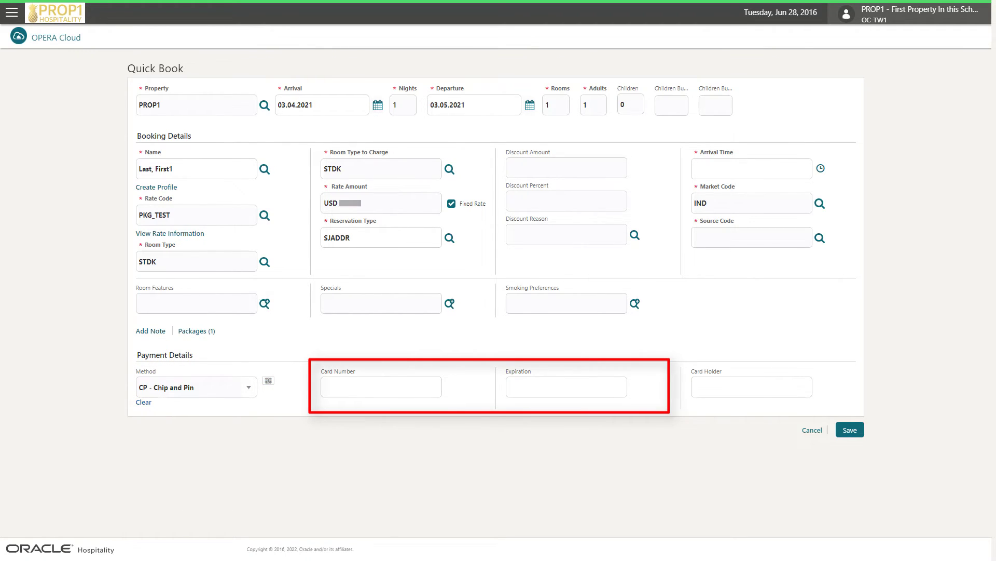
pyautogui.write('11/28')
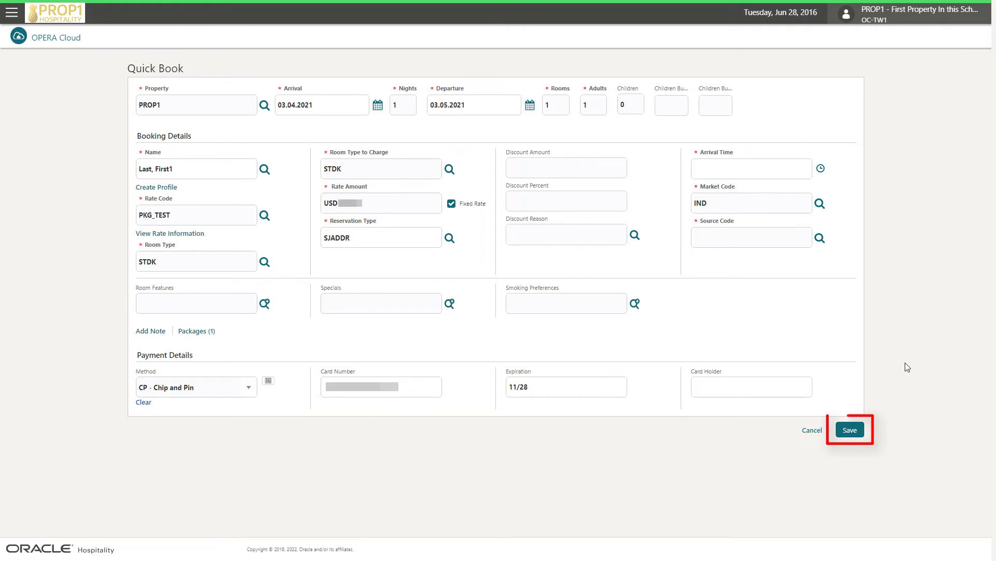
pyautogui.click(850, 429)
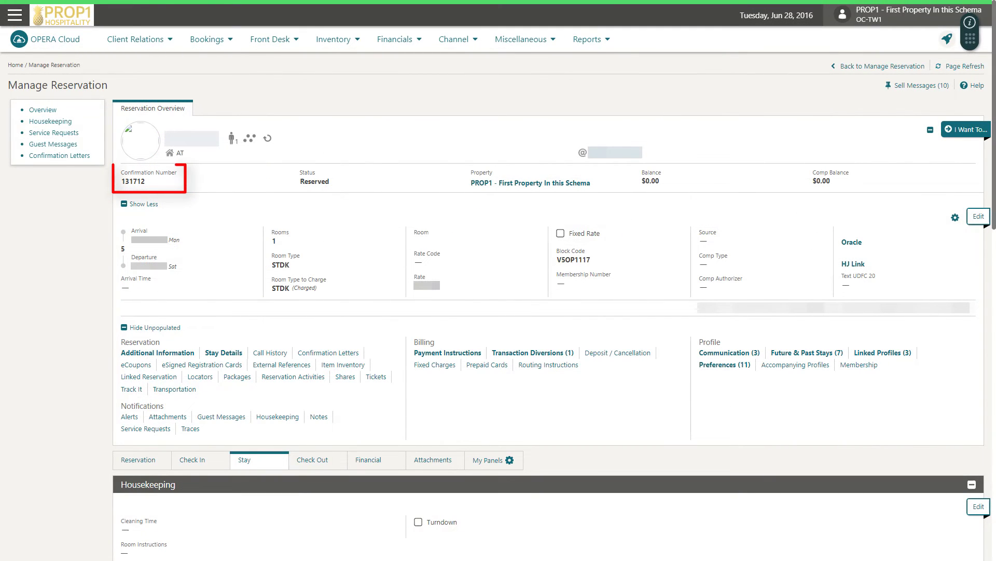